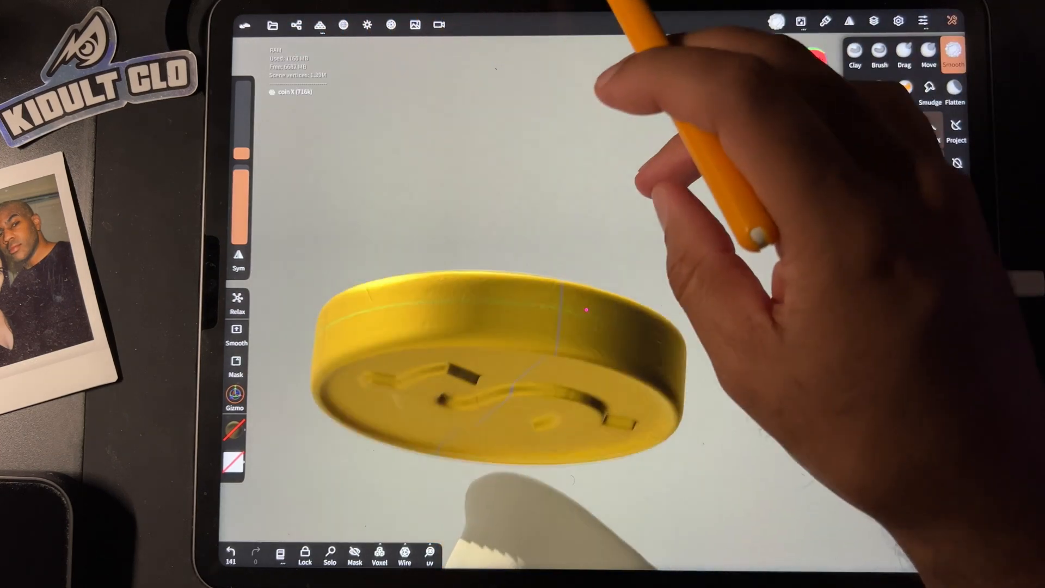
Step: Show the Scene object list and hide the high-res copy coin X 1, keeping coin X to work on
left_click_drag(587, 310, 597, 324)
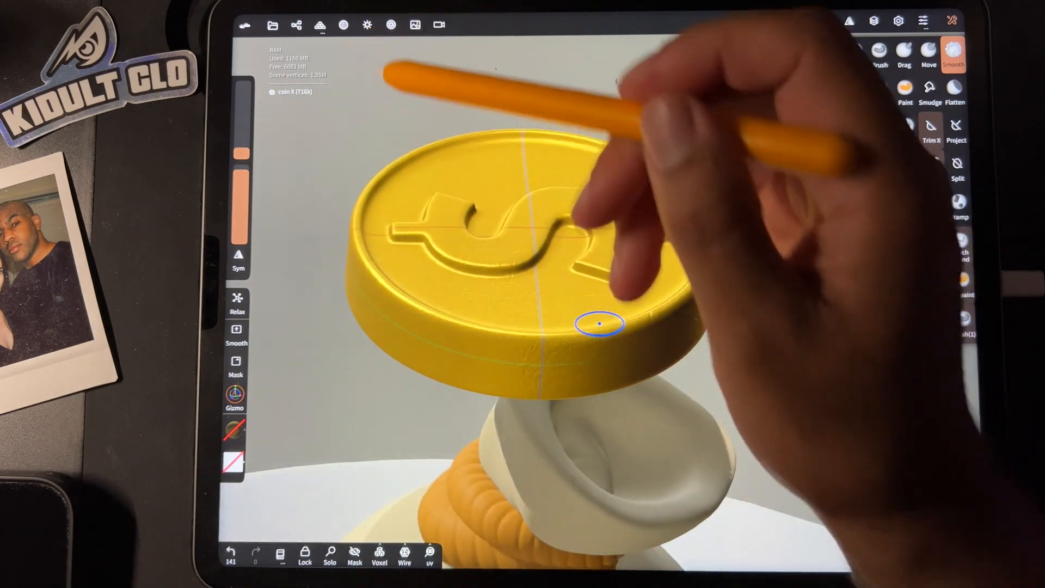
left_click(297, 25)
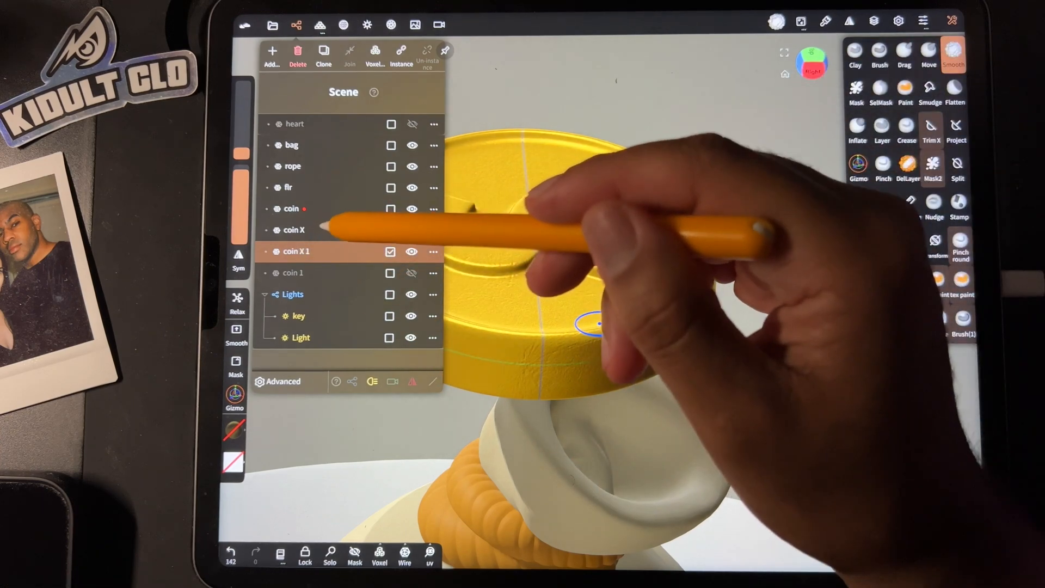
left_click(294, 231)
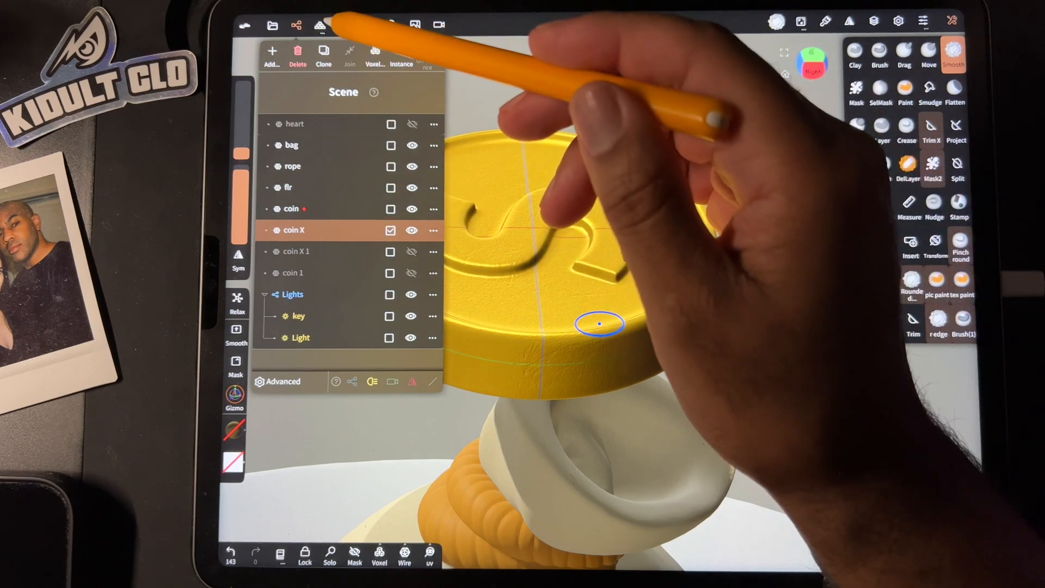
Step: Switch from the Scene list to the Topology Deci/UV settings for the 716k-triangle coin X at 50% target
left_click(316, 24)
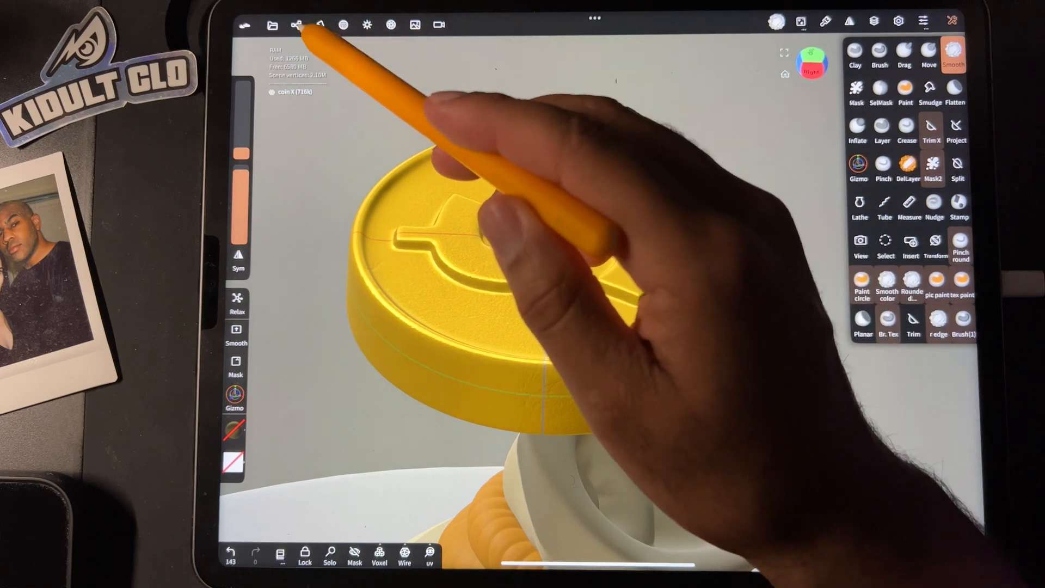
left_click(296, 24)
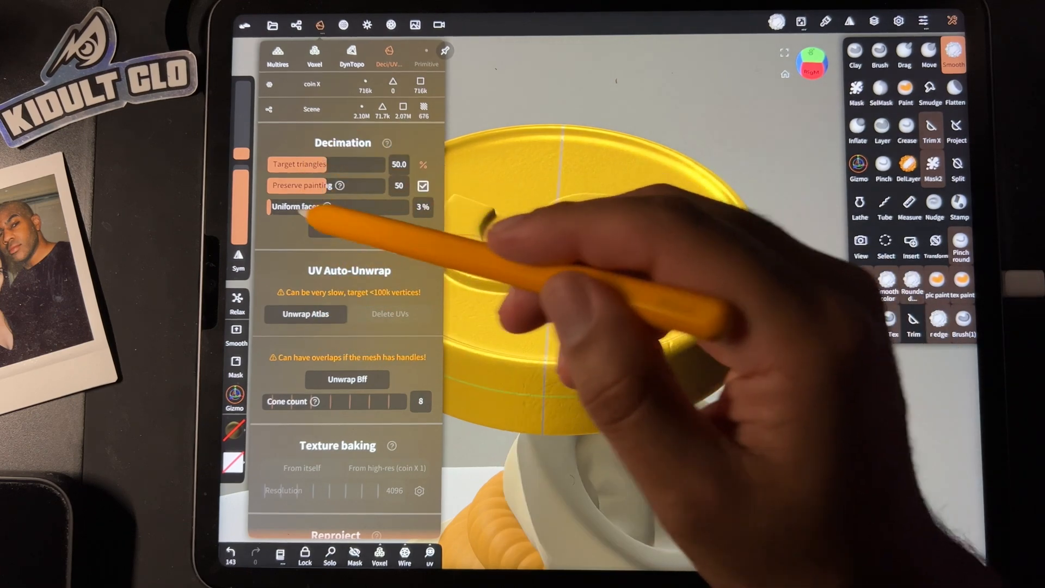
Step: Decimate coin X at 50% repeatedly until it drops to roughly 700 vertices
left_click(349, 229)
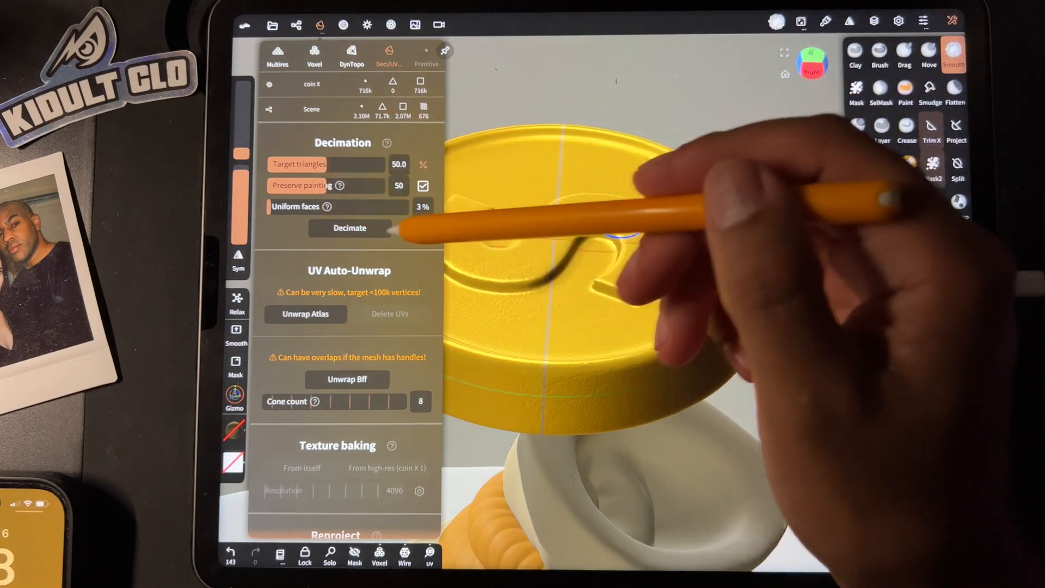
left_click(349, 229)
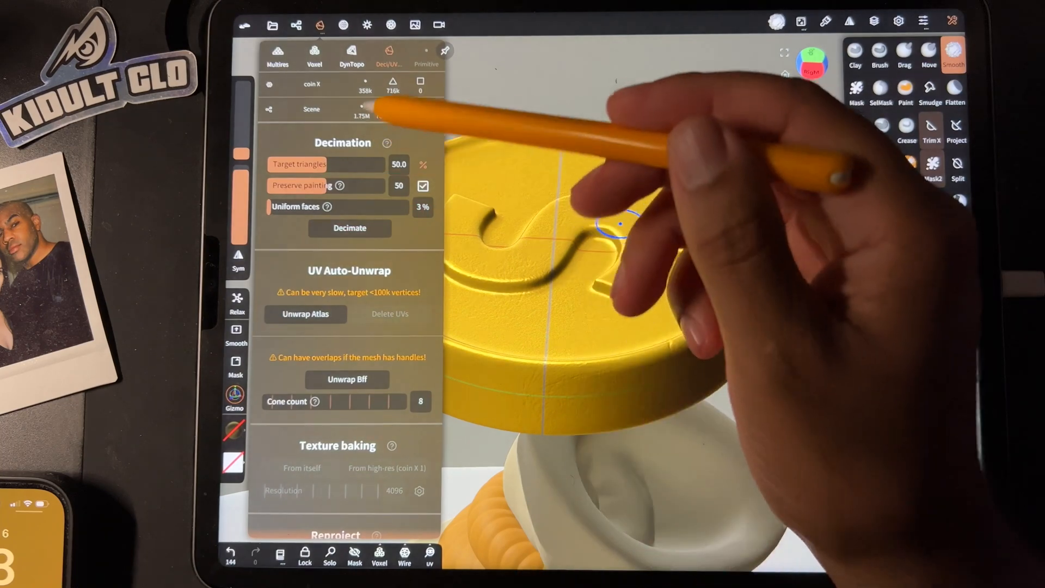
left_click(349, 228)
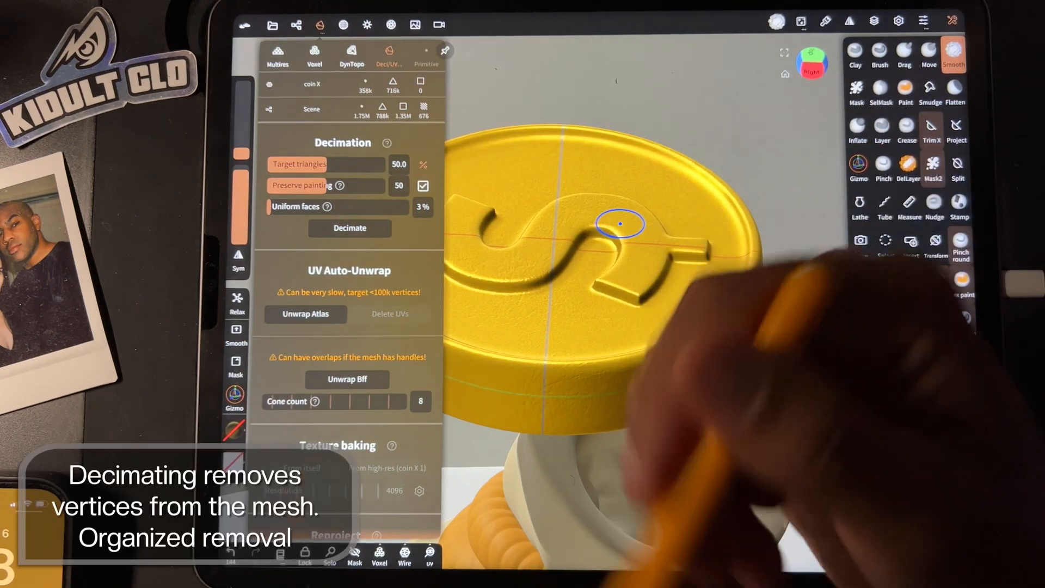
left_click(350, 228)
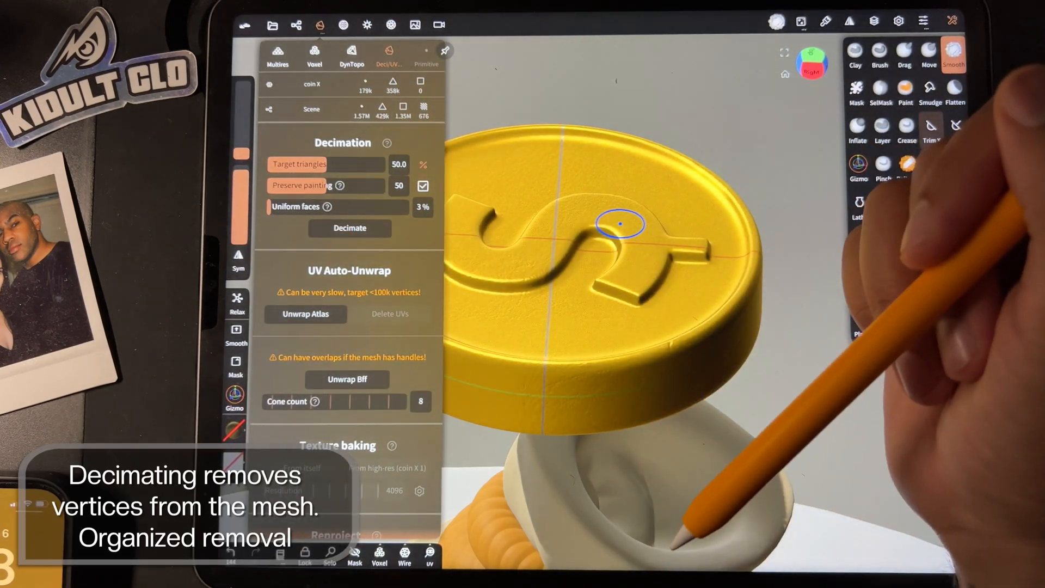
left_click(349, 229)
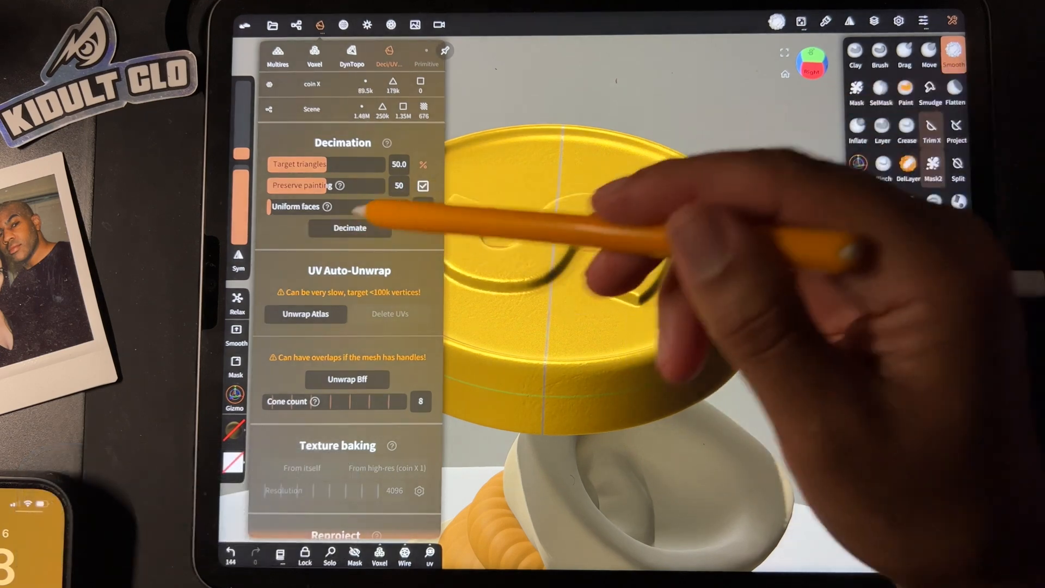
left_click(349, 228)
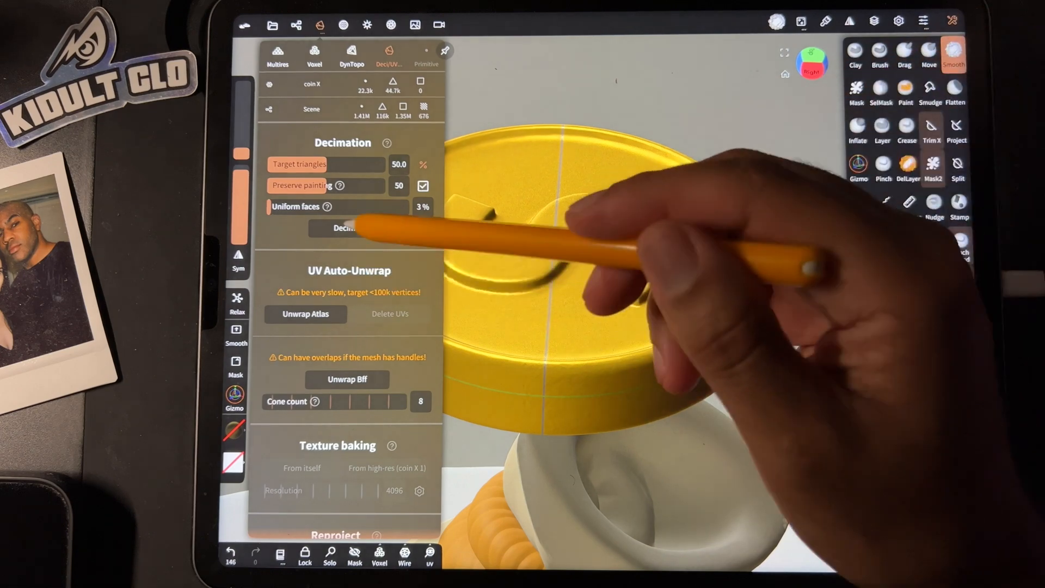
left_click(350, 229)
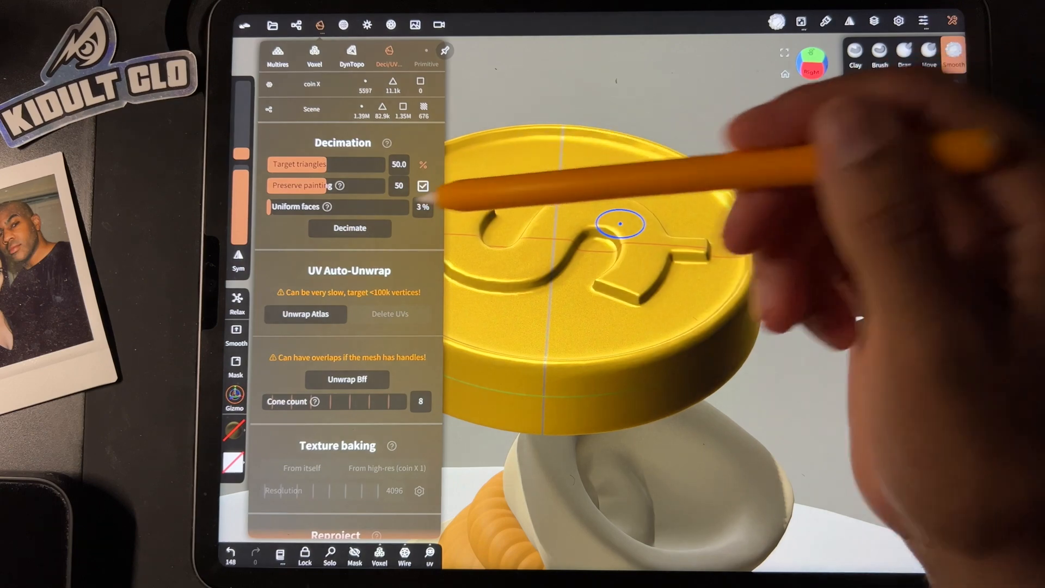
left_click(350, 229)
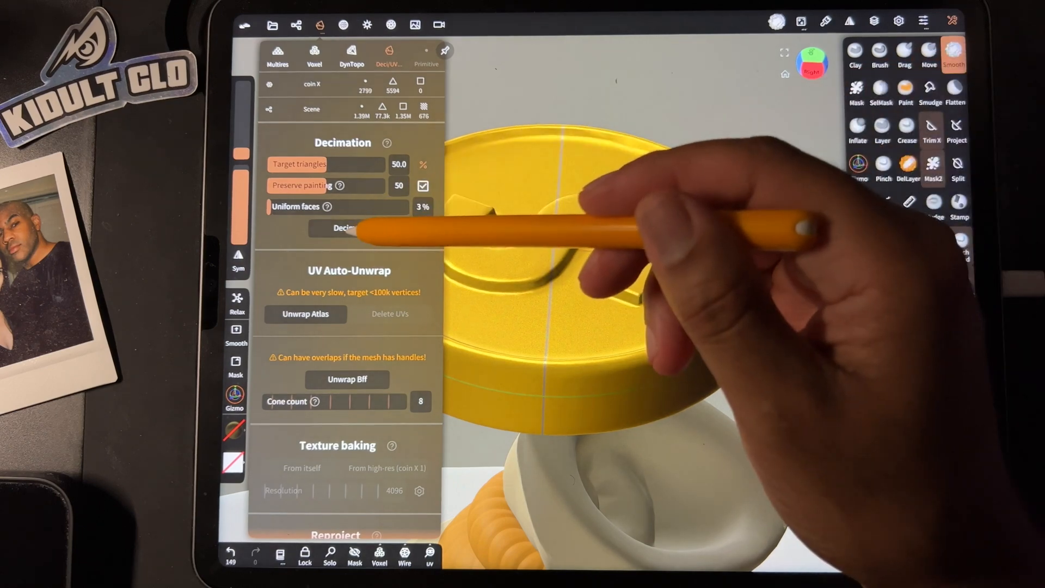
left_click(350, 229)
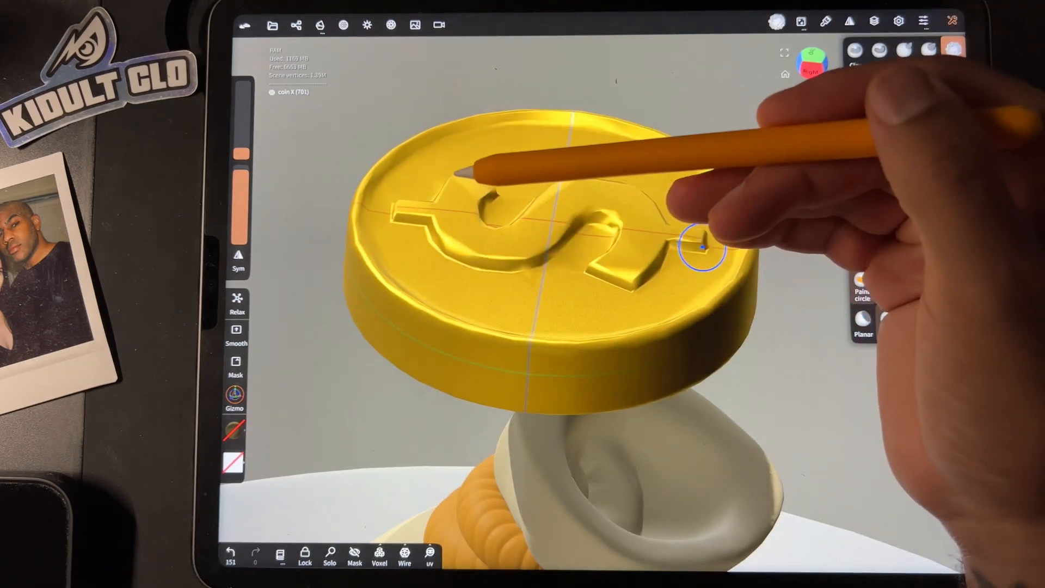
Step: Unwrap the low-poly coin with Unwrap Atlas so its UV layout shows behind the model
left_click(954, 50)
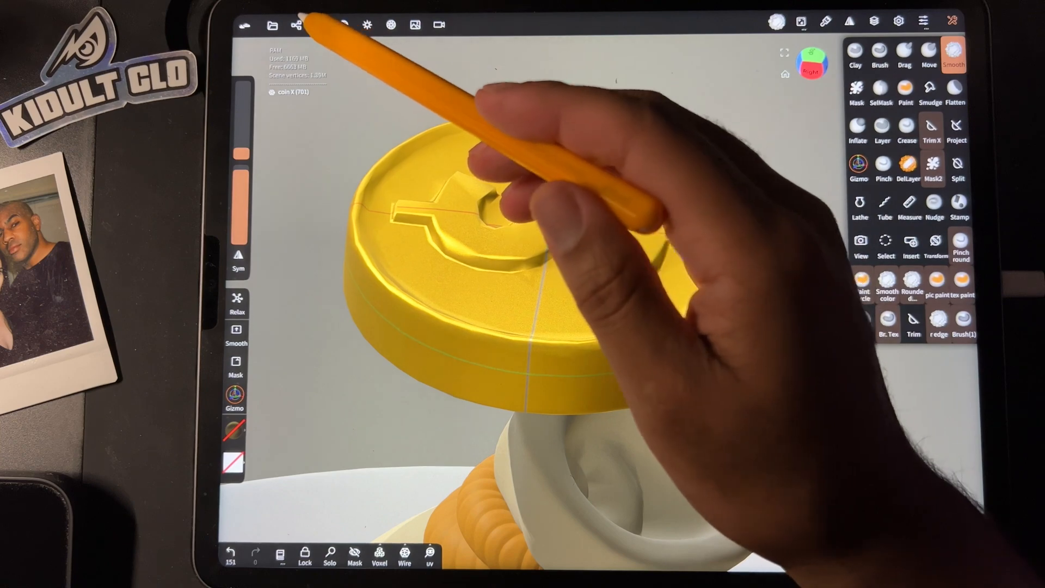
left_click(295, 24)
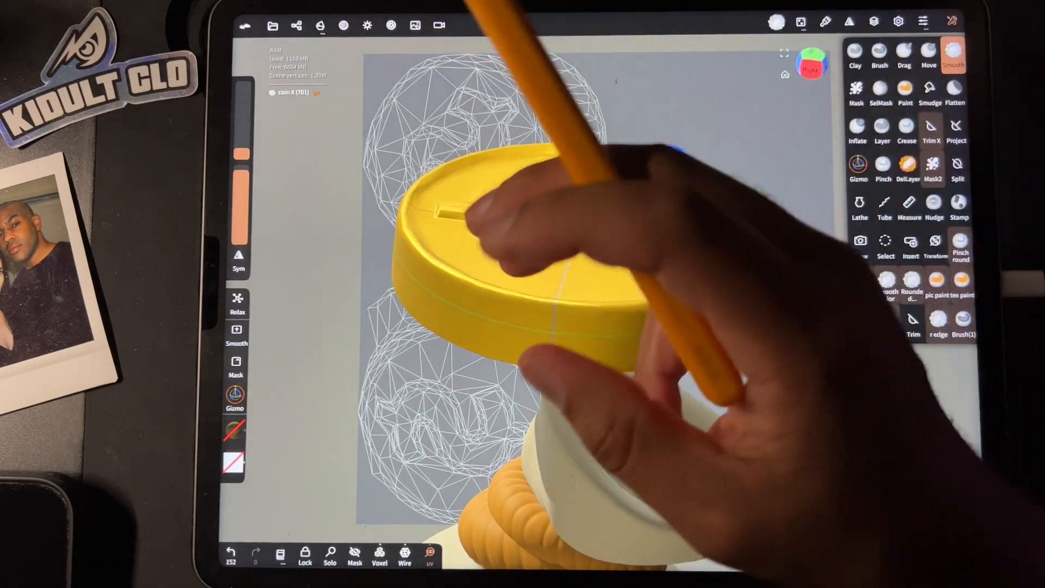
Step: Bake the dollar-sign detail from high-res coin X 1 onto the low-poly coin at 4096 resolution
left_click(320, 26)
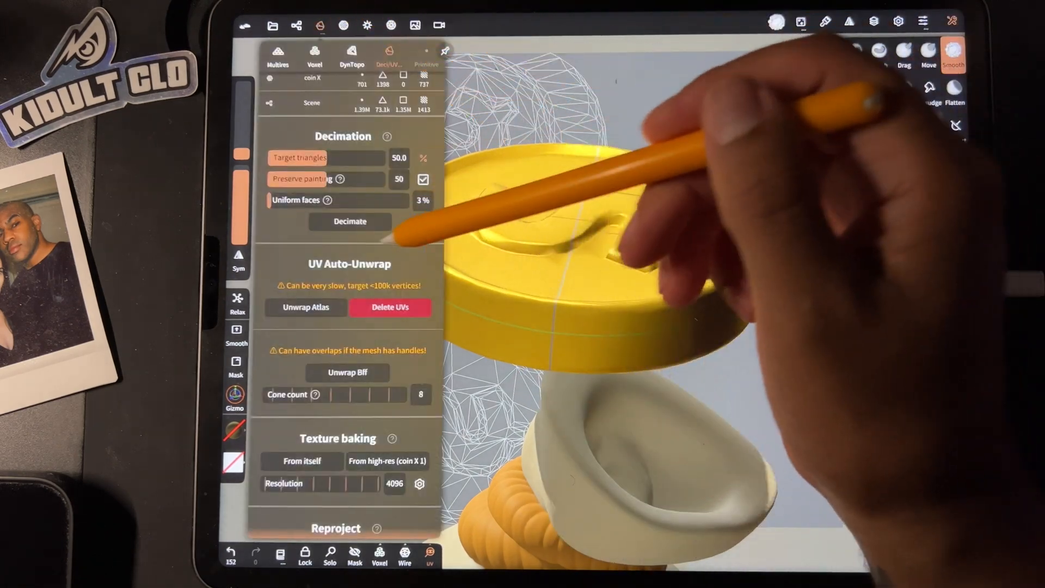
scroll("down", 3)
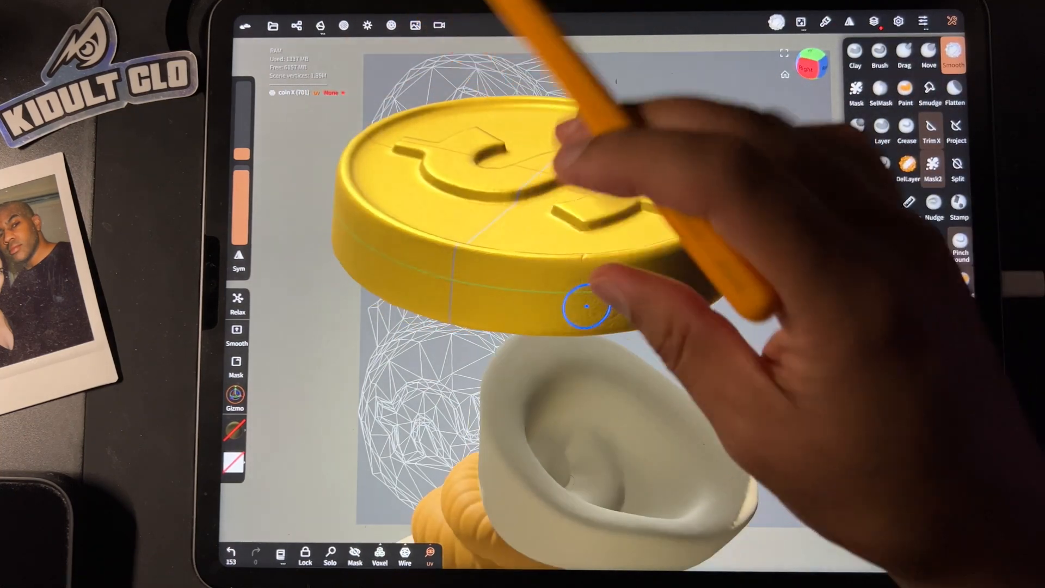
Step: Move the baked coin with the Gizmo down onto the plate beside the money bag and other coin
left_click(297, 25)
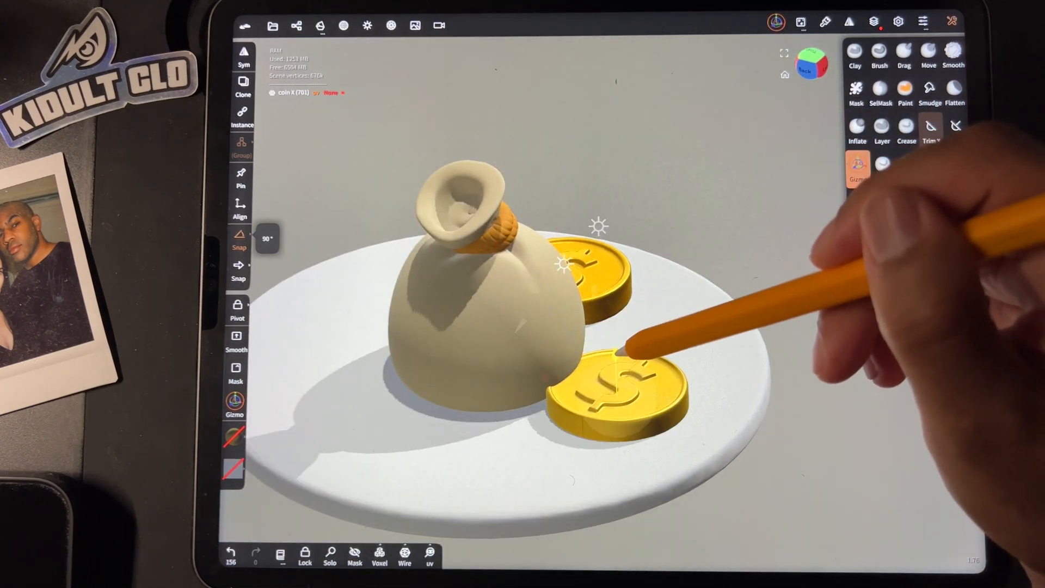
Step: Repeat coin X along a vertical curve to form a tall coin stack beside the money sack
left_click_drag(613, 340, 613, 380)
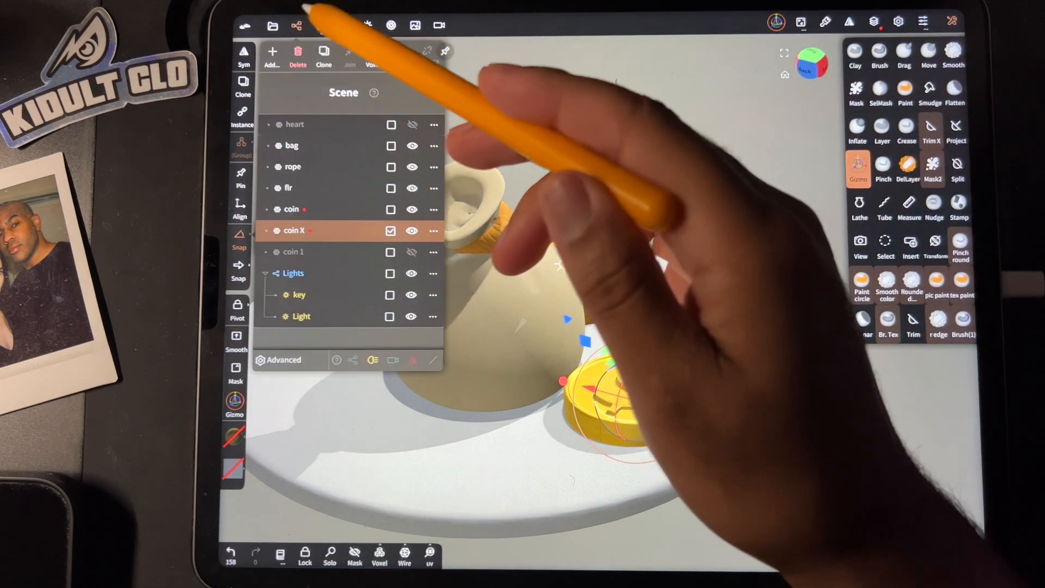
left_click(275, 26)
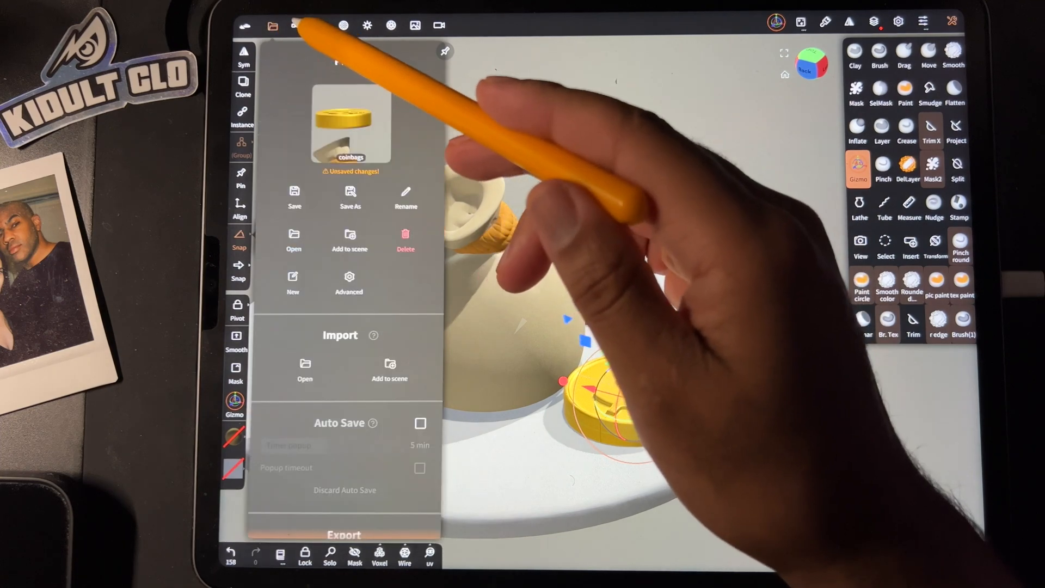
left_click(295, 26)
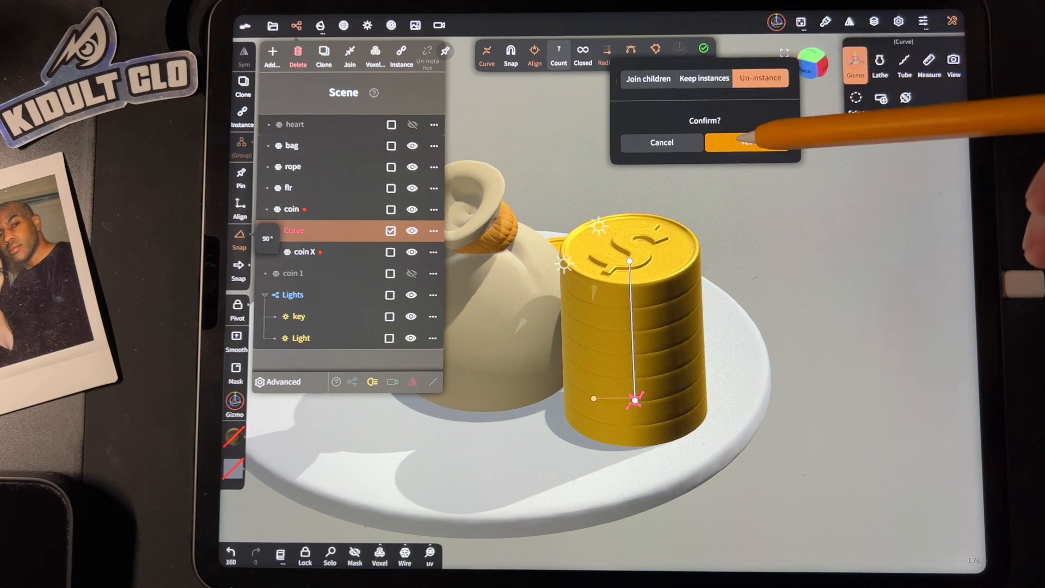
Step: Un-instance the stacked coins into separate objects and bring up the Camera settings
left_click(738, 142)
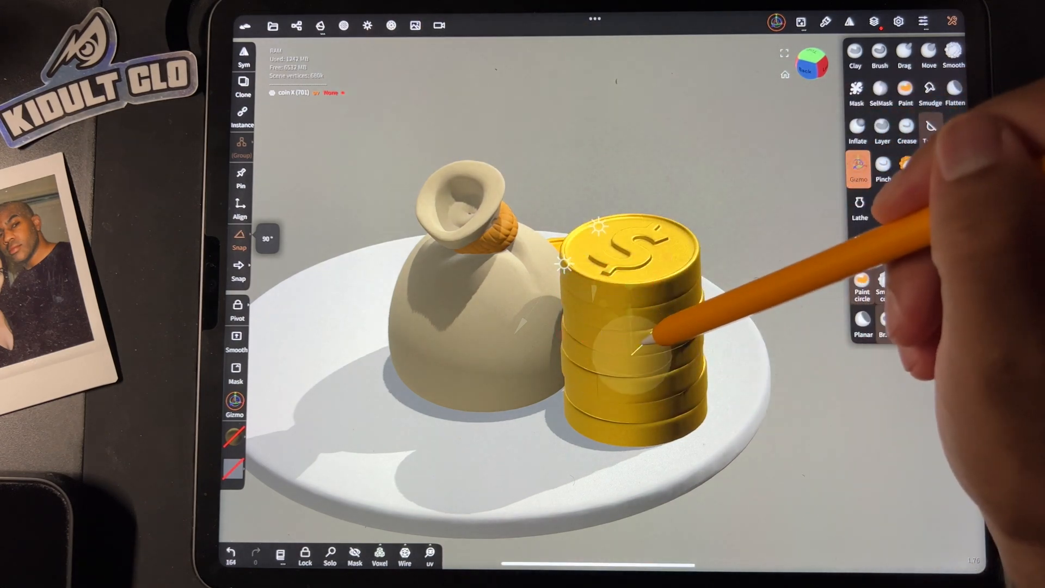
left_click(859, 167)
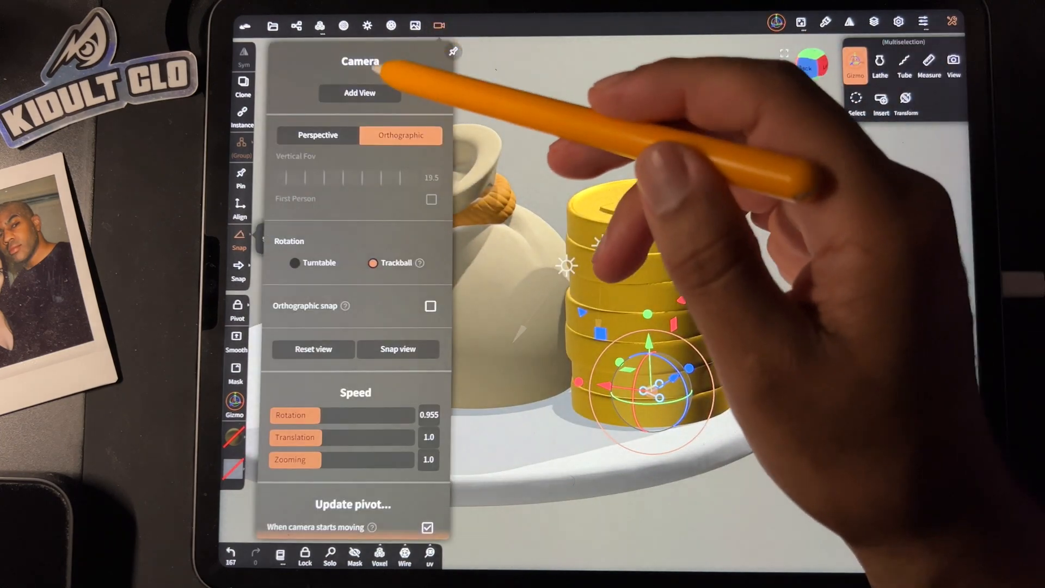
Step: View the coin pile from the other side and enable Post Process effects for rendering
left_click(318, 135)
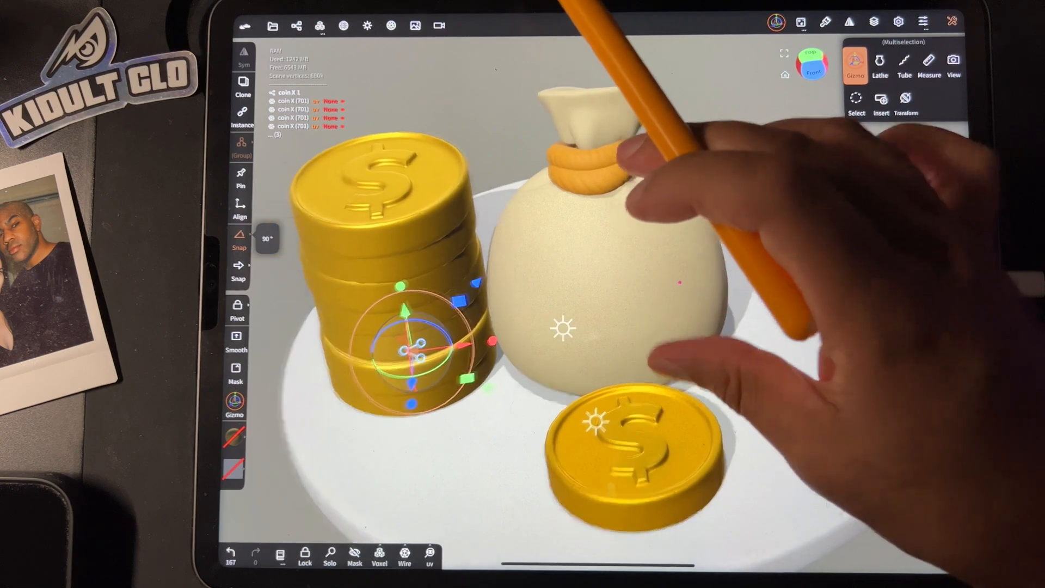
left_click(389, 26)
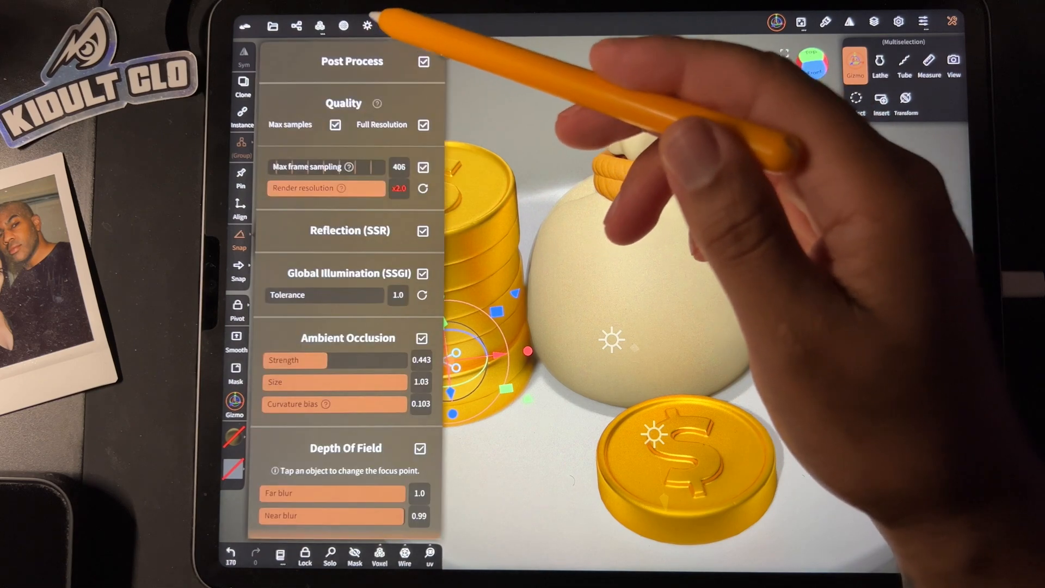
left_click(368, 27)
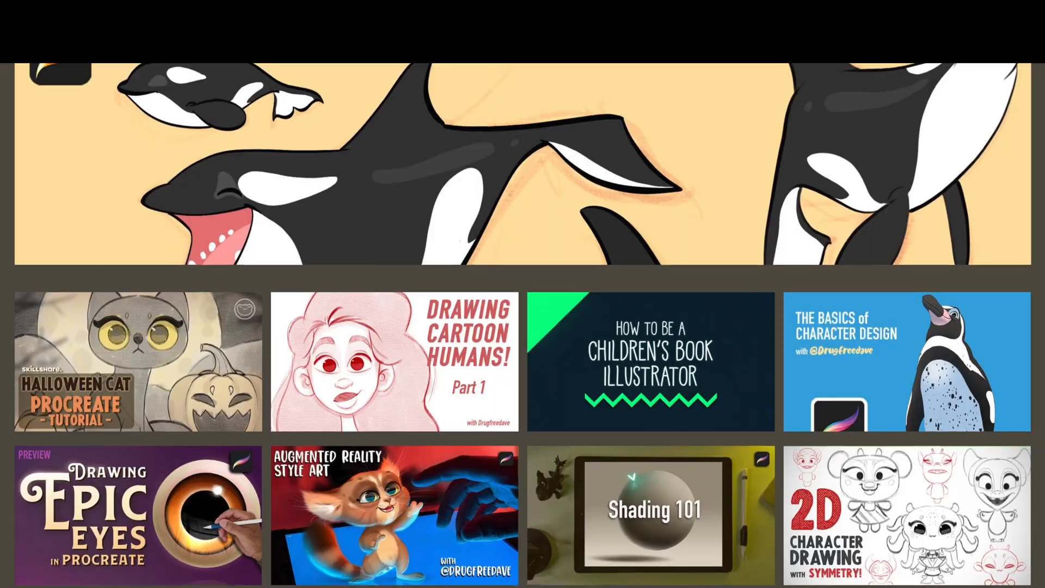
scroll("down", 3)
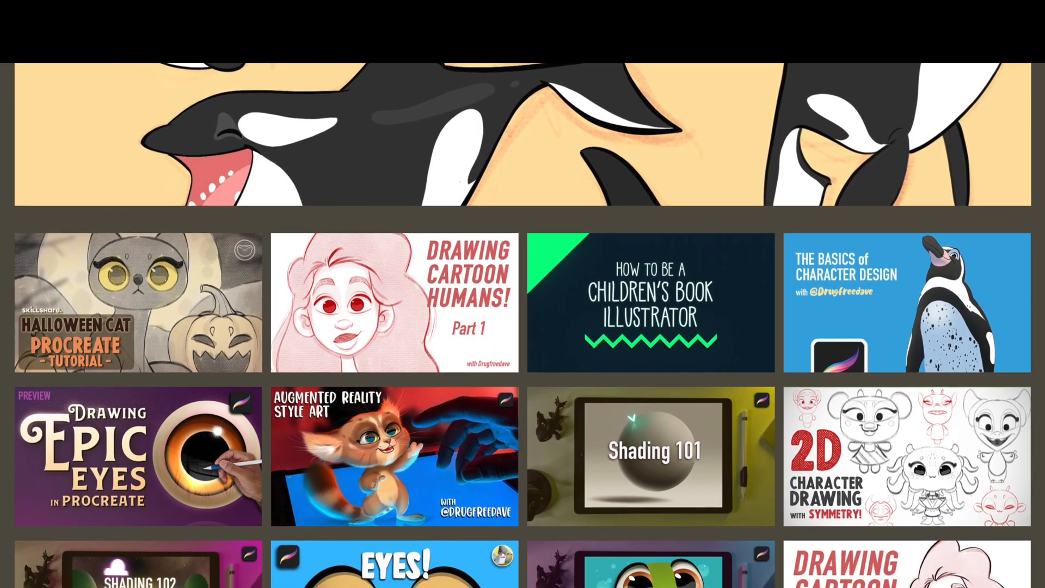
scroll("down", 3)
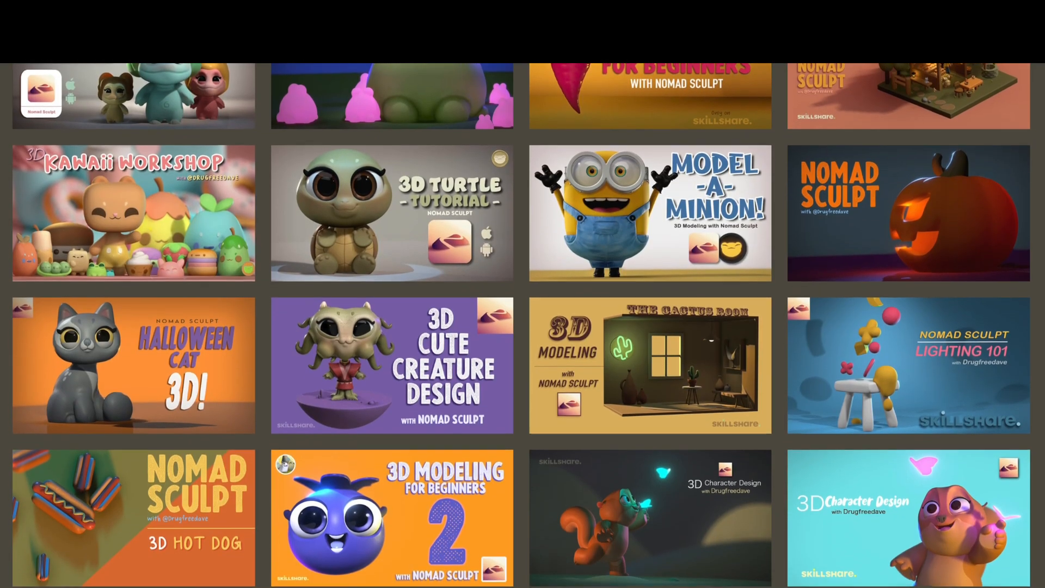